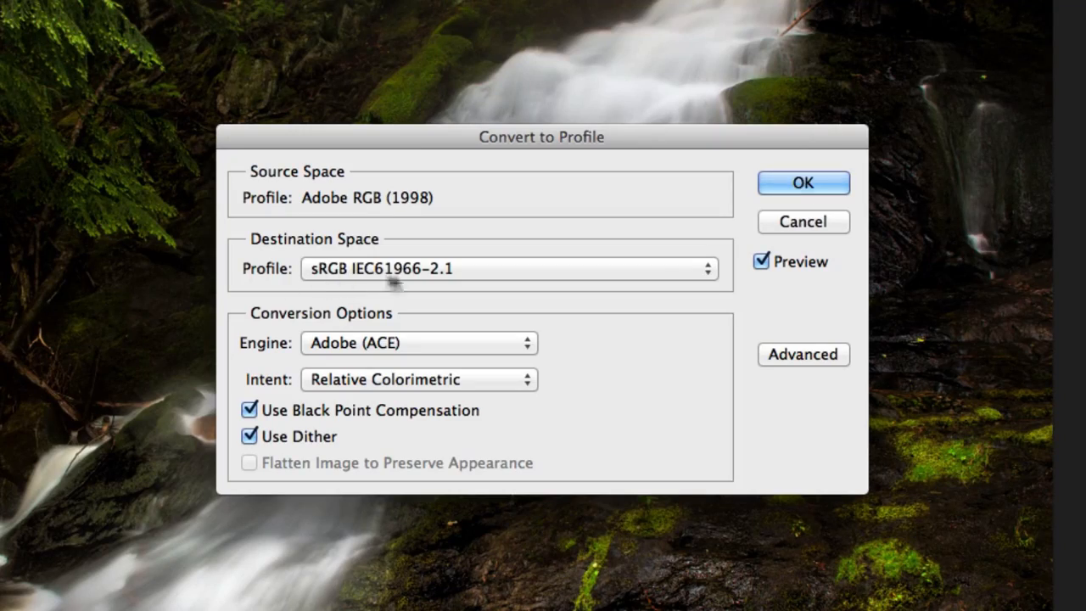
# Confirm converting the waterfall photo to the sRGB IEC61966-2.1 profile
pyautogui.click(802, 183)
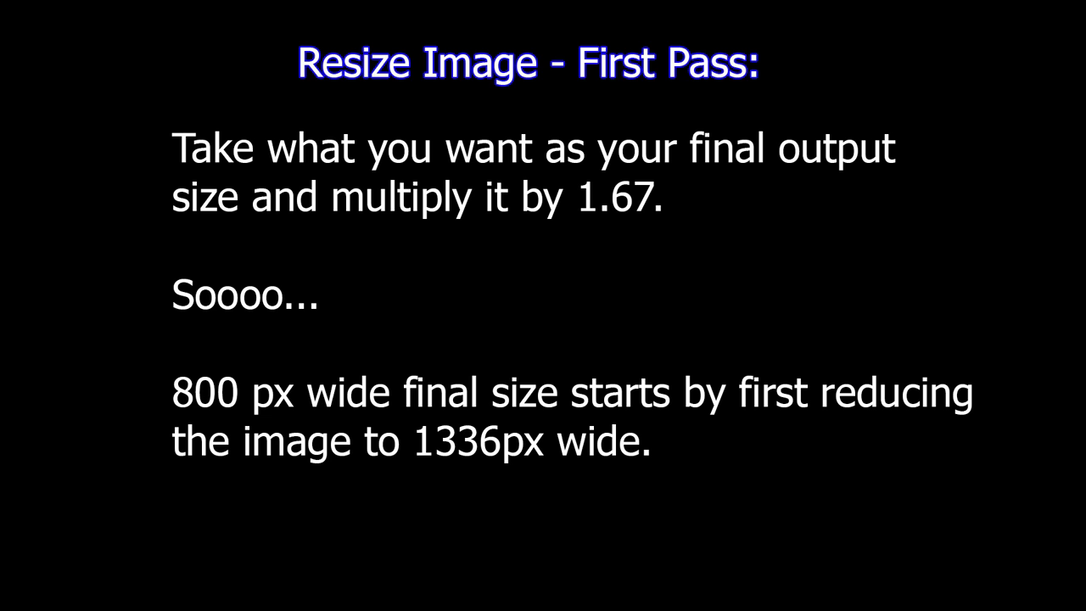
# Show the Image menu commands for the waterfall photo
pyautogui.click(220, 10)
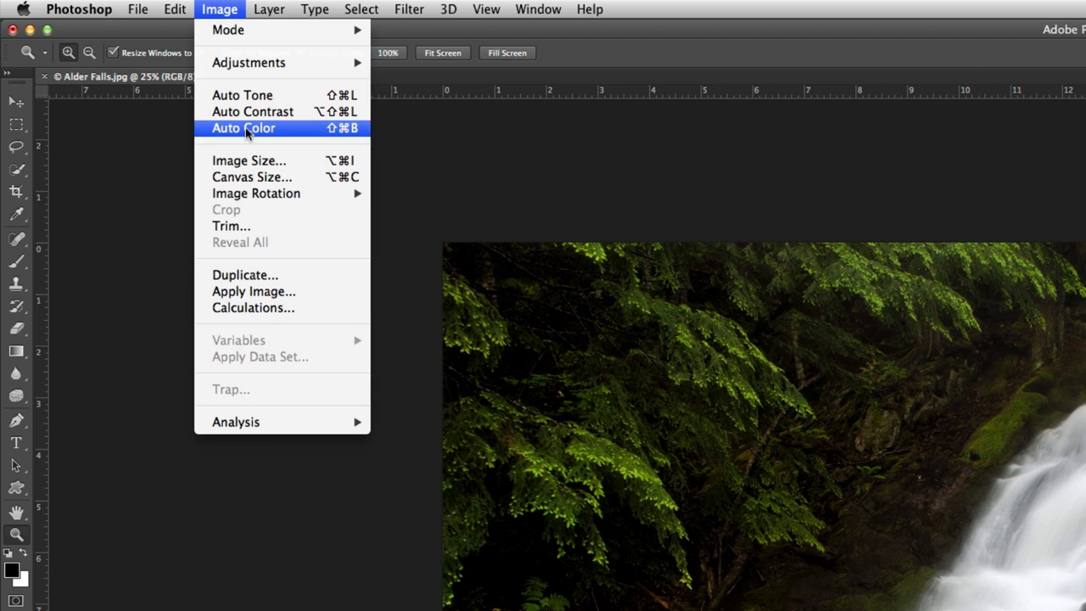
# Bring up Image Size showing the photo at 4843 × 3874 px, 240 resolution
pyautogui.click(244, 129)
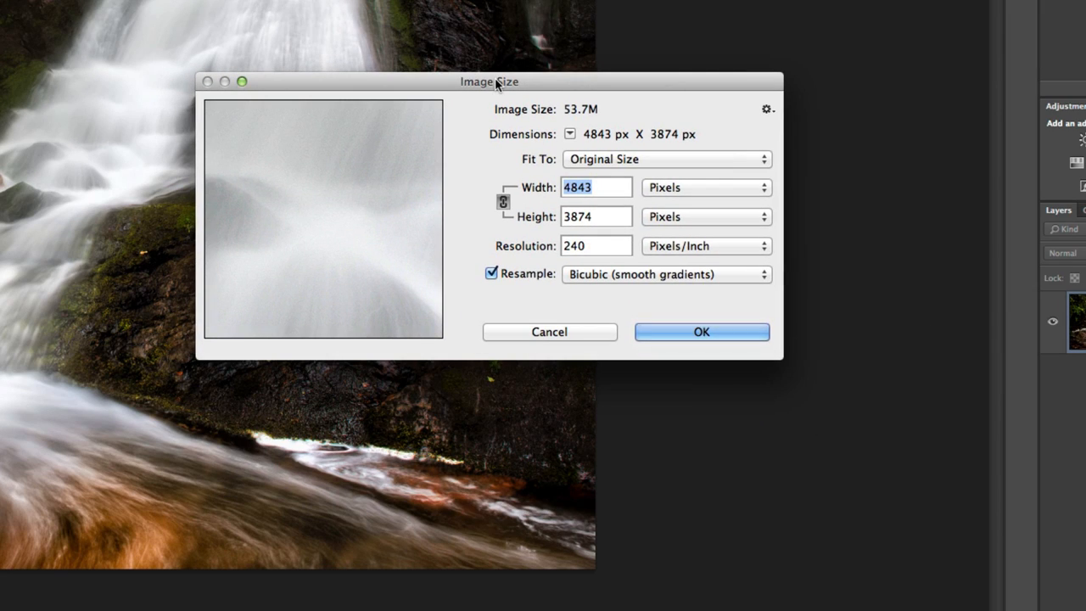
pyautogui.moveTo(510, 219)
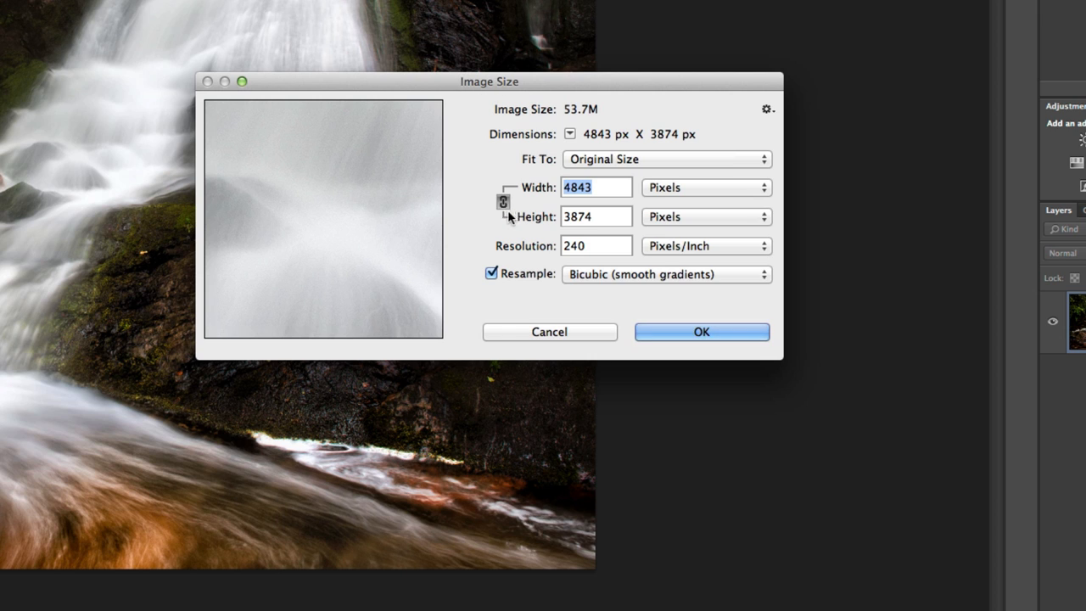
pyautogui.moveTo(503, 208)
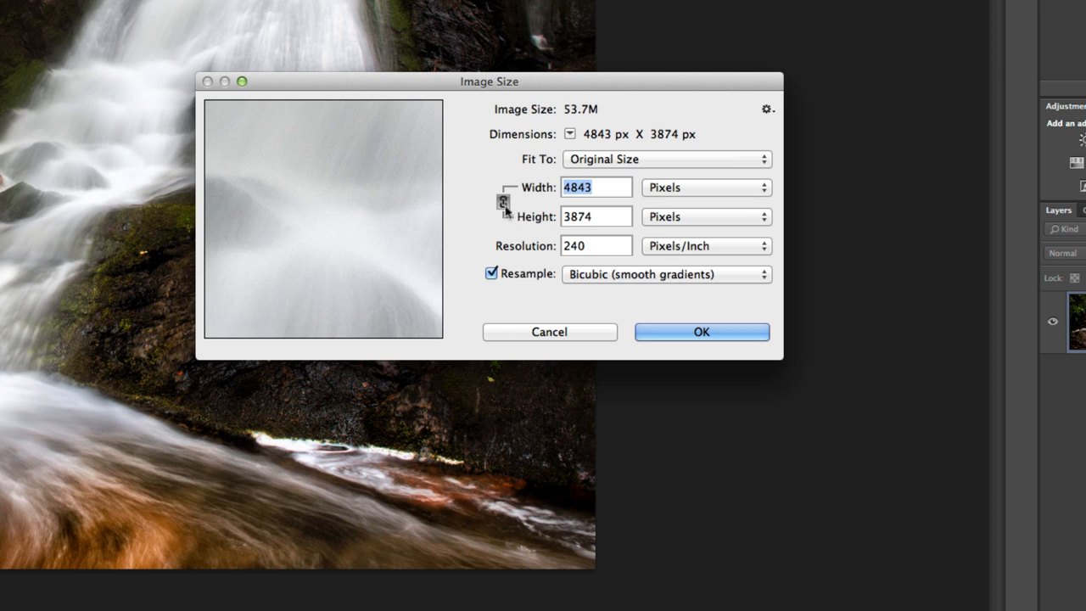
pyautogui.moveTo(502, 207)
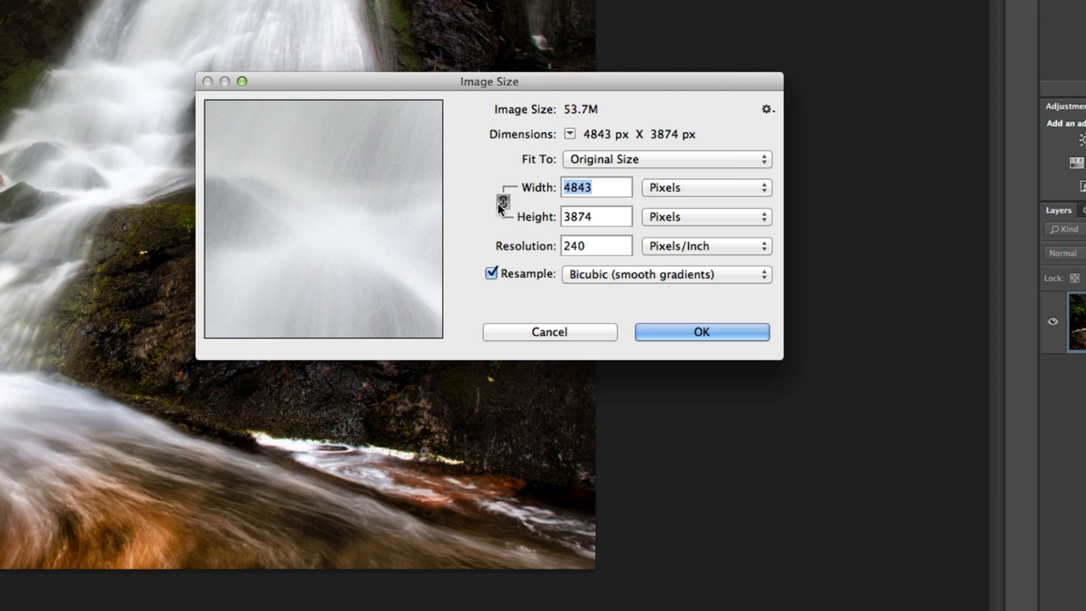
pyautogui.moveTo(484, 244)
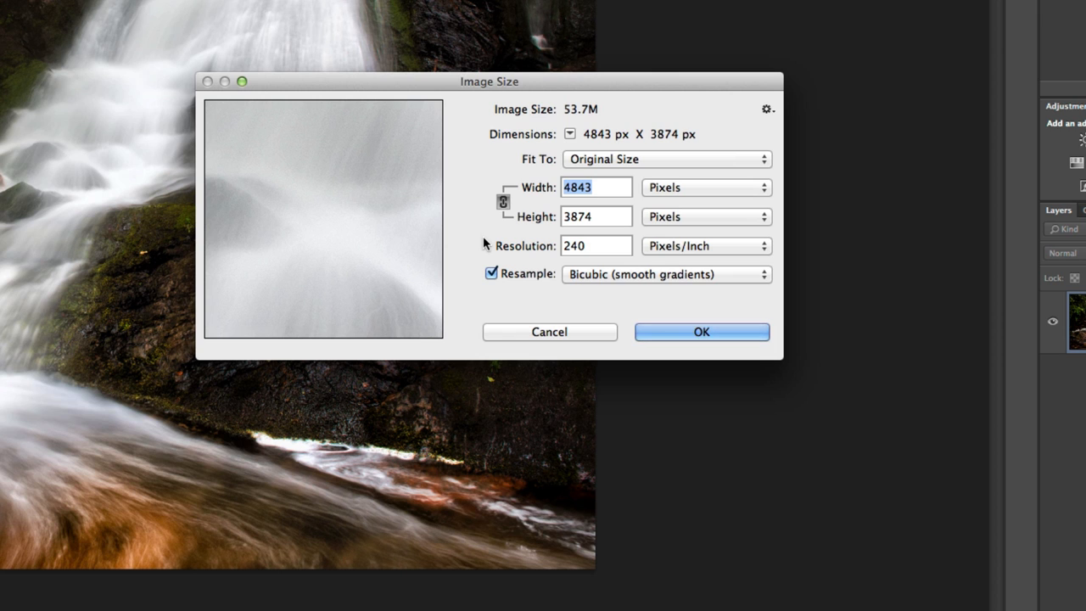
pyautogui.moveTo(499, 245)
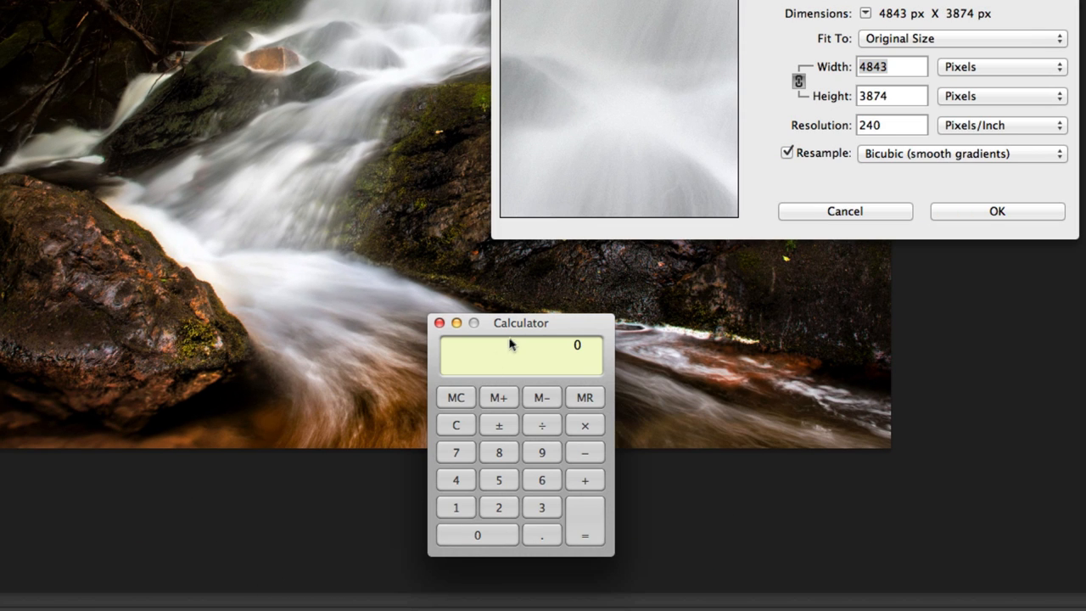
# Move the Calculator window beside the Image Size dialog
pyautogui.moveTo(521, 323); pyautogui.dragTo(727, 200)
pyautogui.write('1.67')
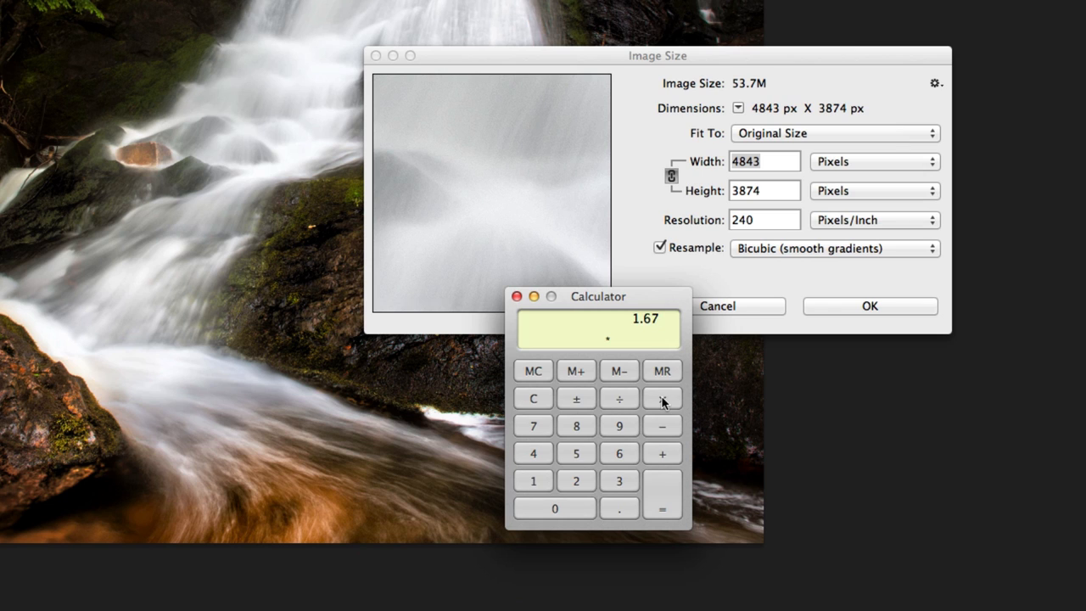
pyautogui.moveTo(662, 493)
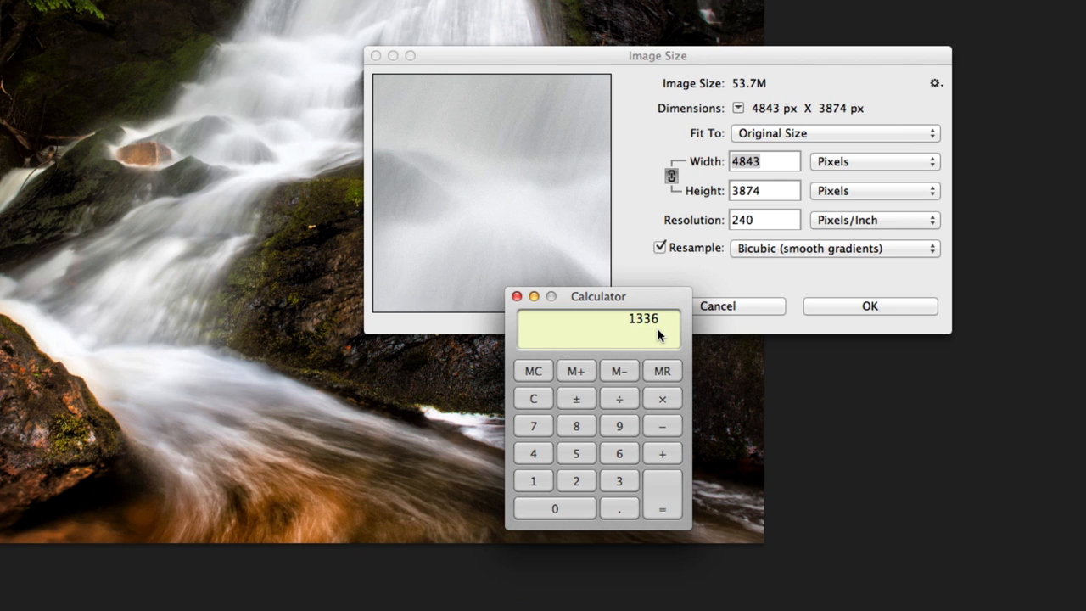
pyautogui.moveTo(516, 296)
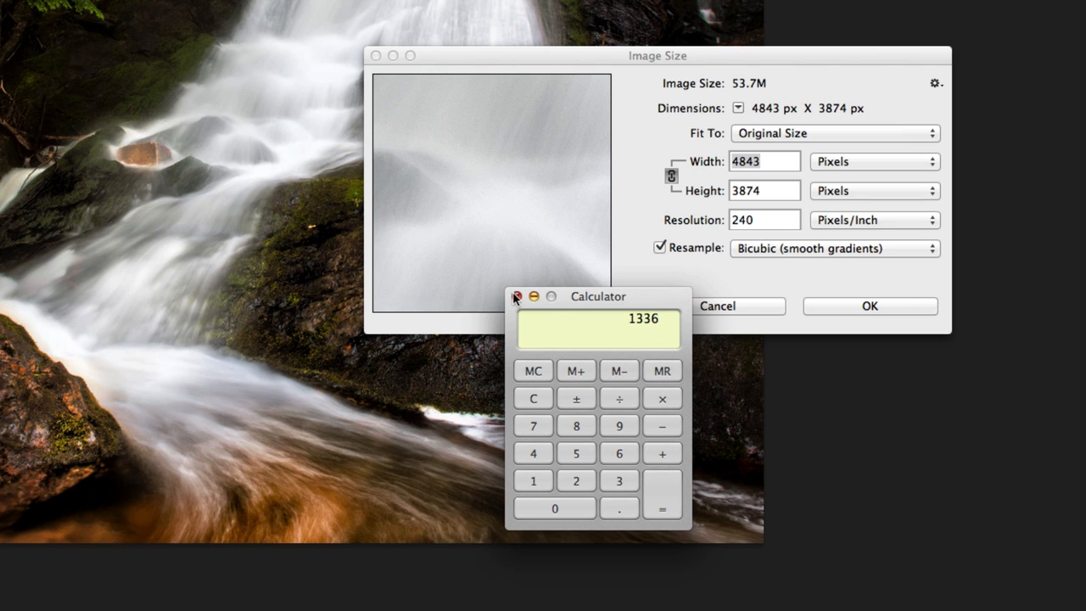
pyautogui.moveTo(662, 326)
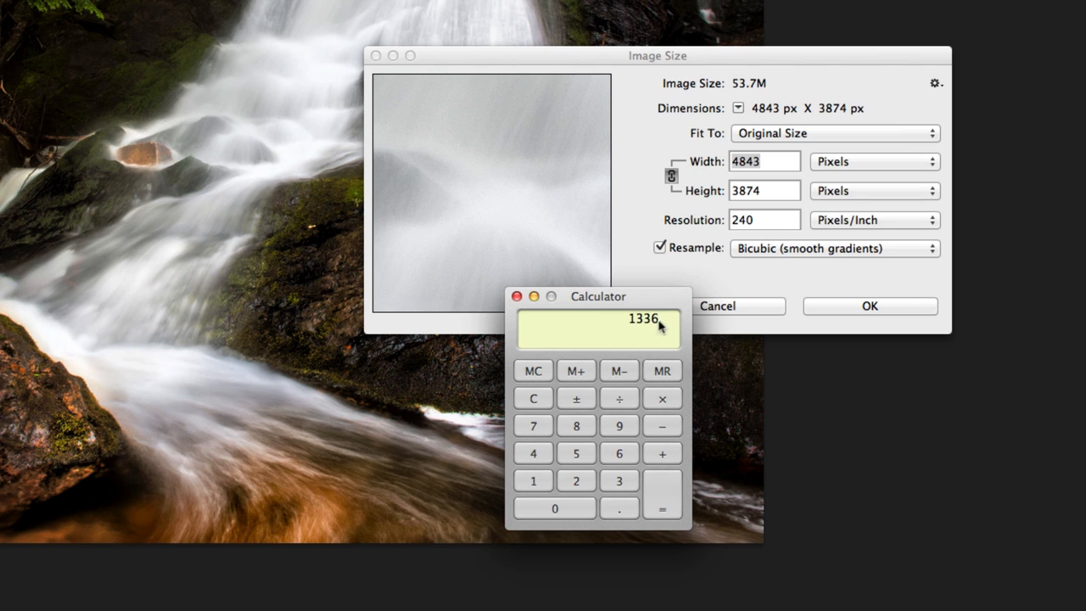
pyautogui.moveTo(543, 312)
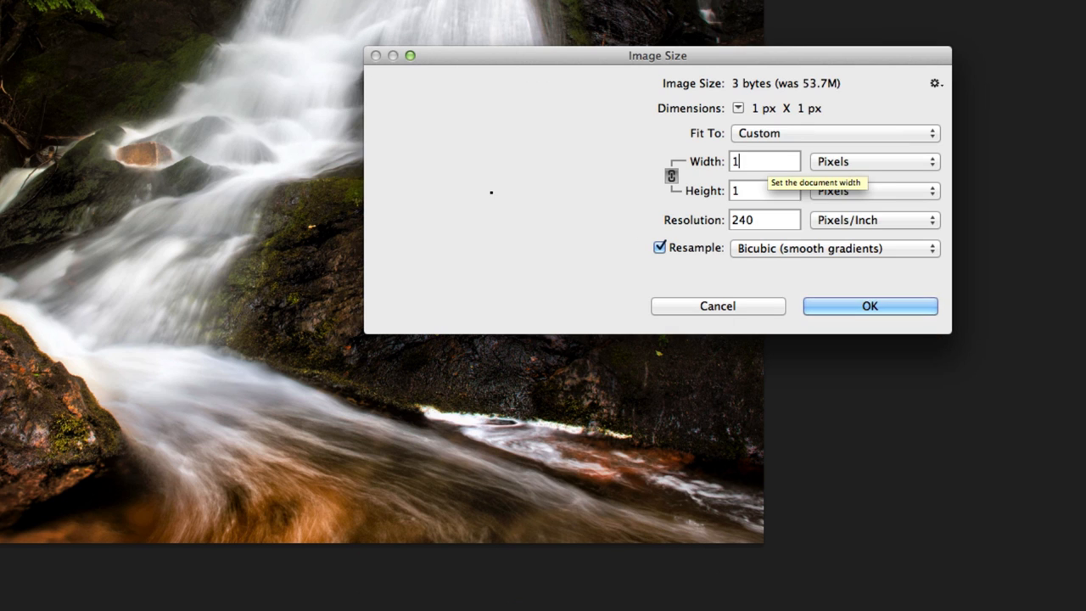
# Resize the photo to 1336 px wide at 72 pixels/inch with Bicubic (smooth gradients) and apply
pyautogui.write('1336')
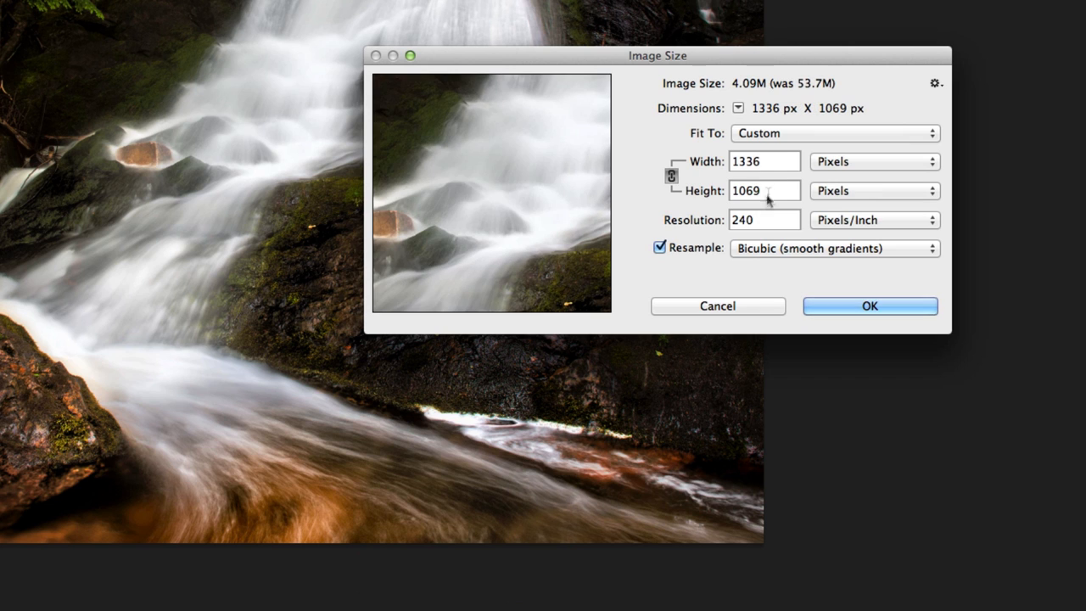
pyautogui.click(763, 221)
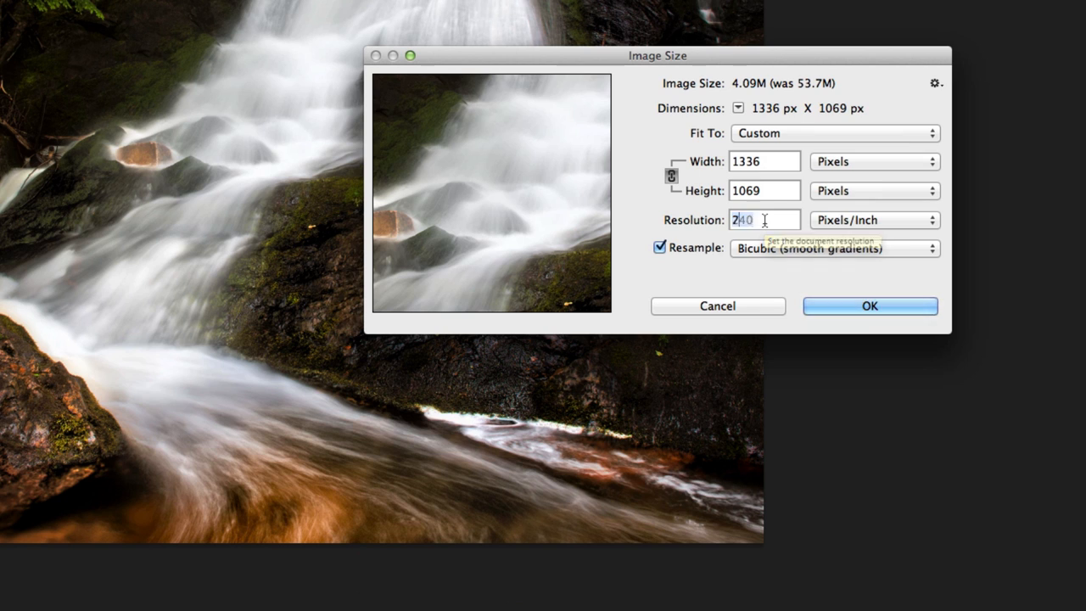
pyautogui.write('72')
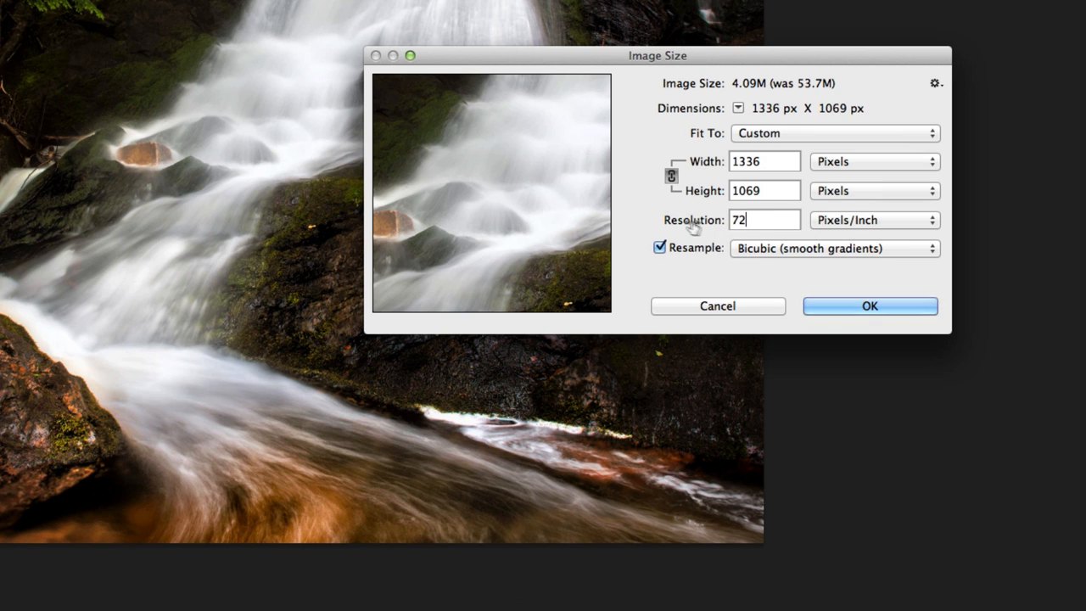
pyautogui.moveTo(711, 265)
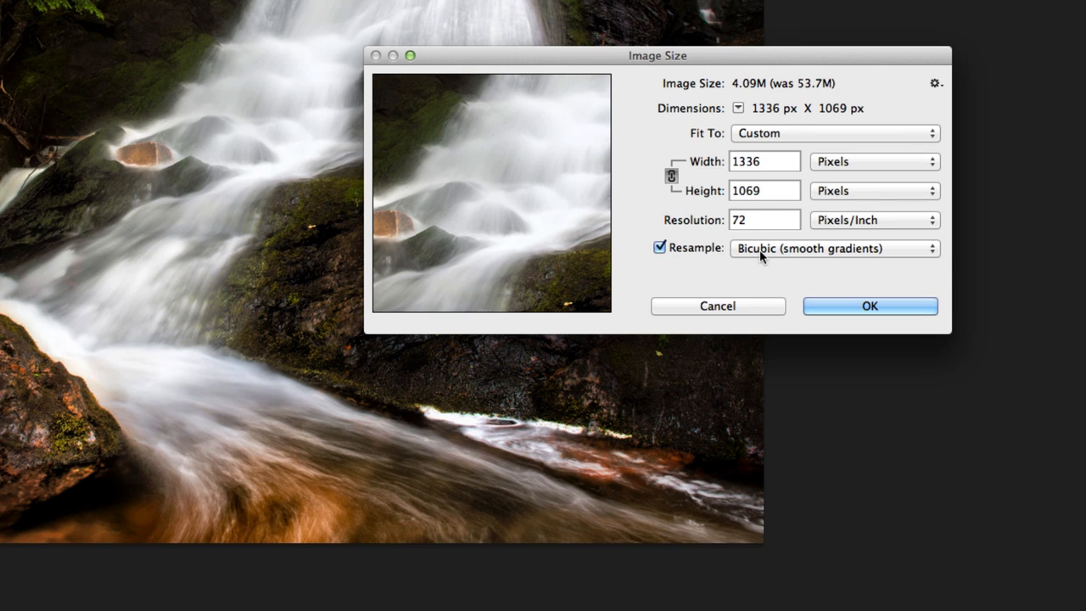
pyautogui.click(835, 248)
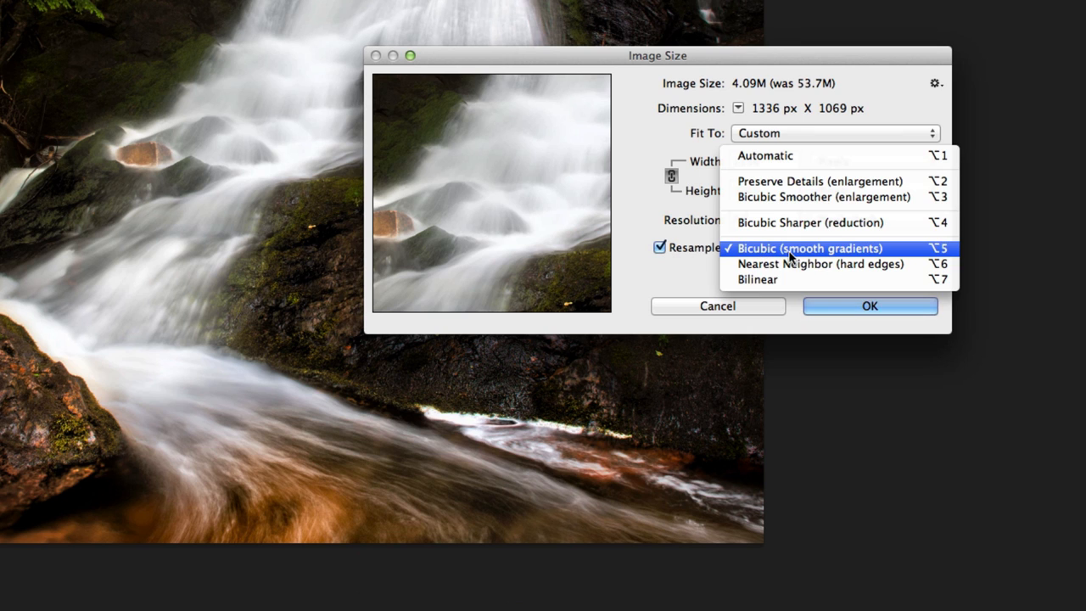
pyautogui.moveTo(840, 263)
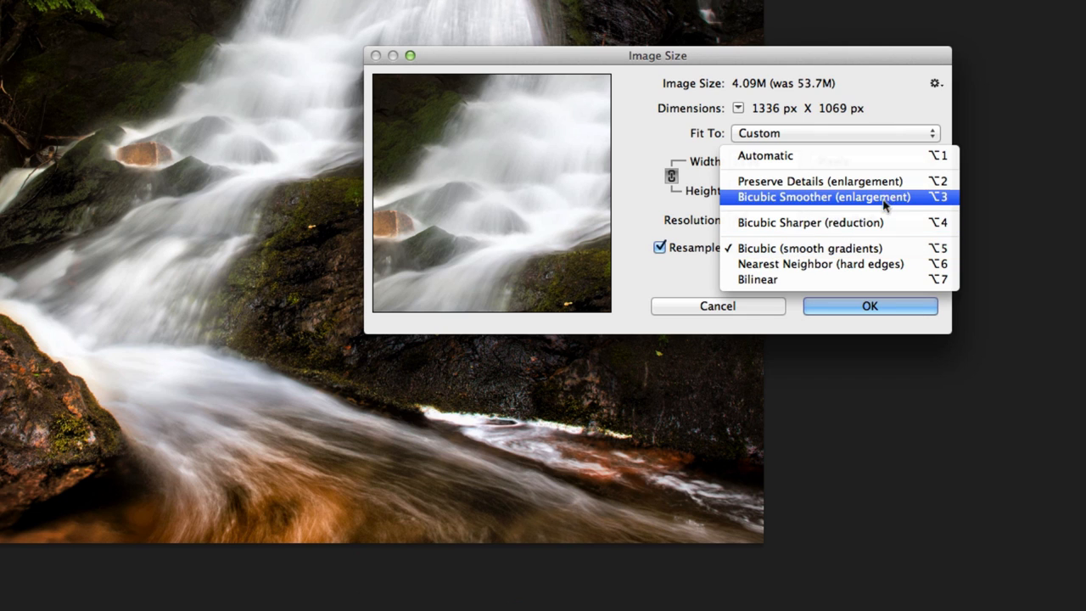
pyautogui.moveTo(811, 248)
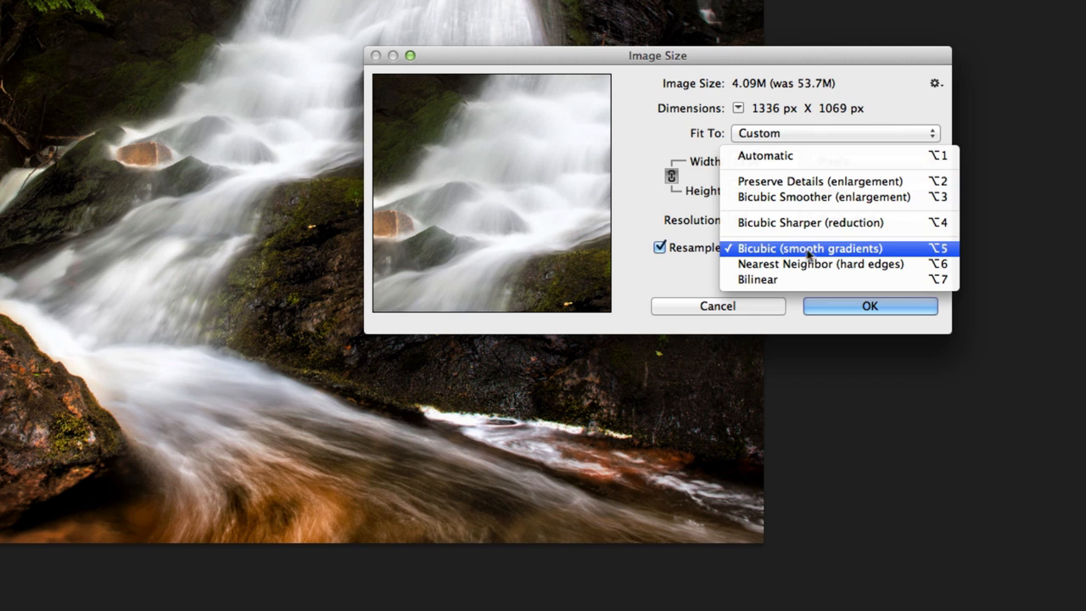
pyautogui.click(809, 248)
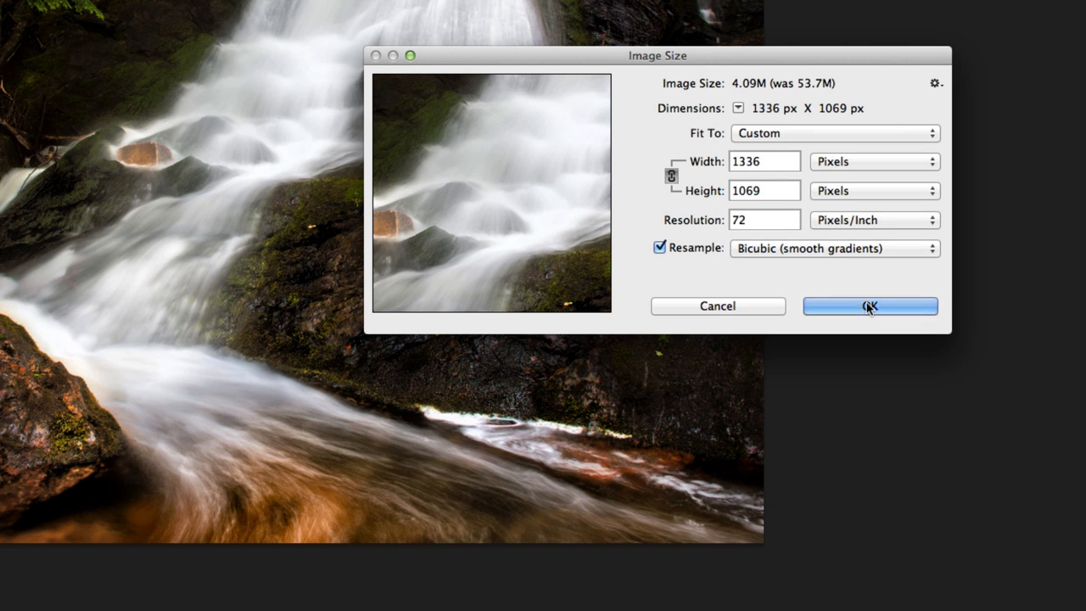
pyautogui.click(869, 306)
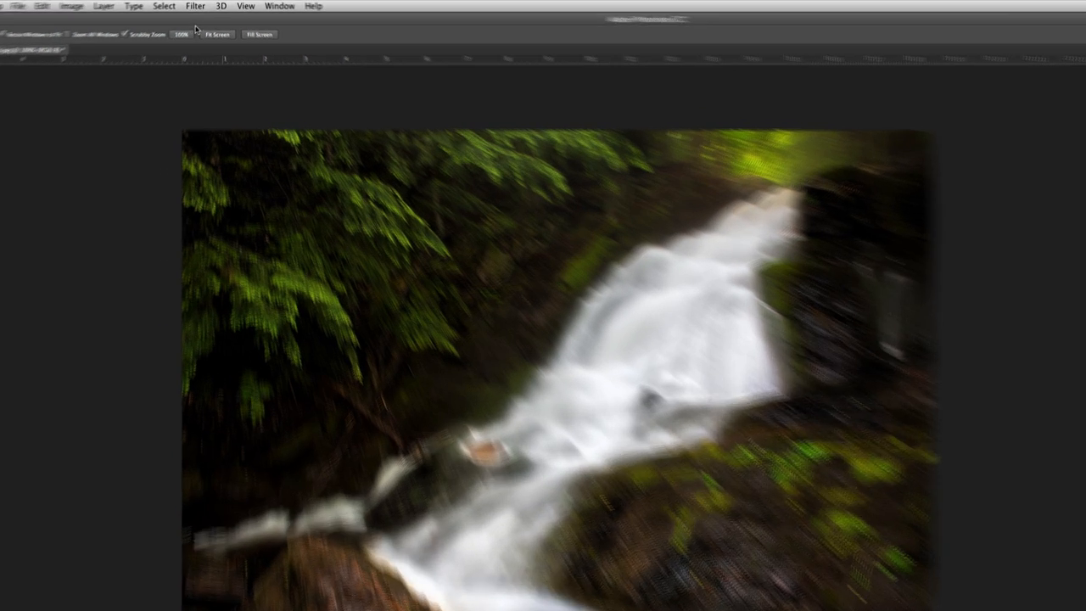
# Show the Filter menu to reach the sharpening filters
pyautogui.click(180, 8)
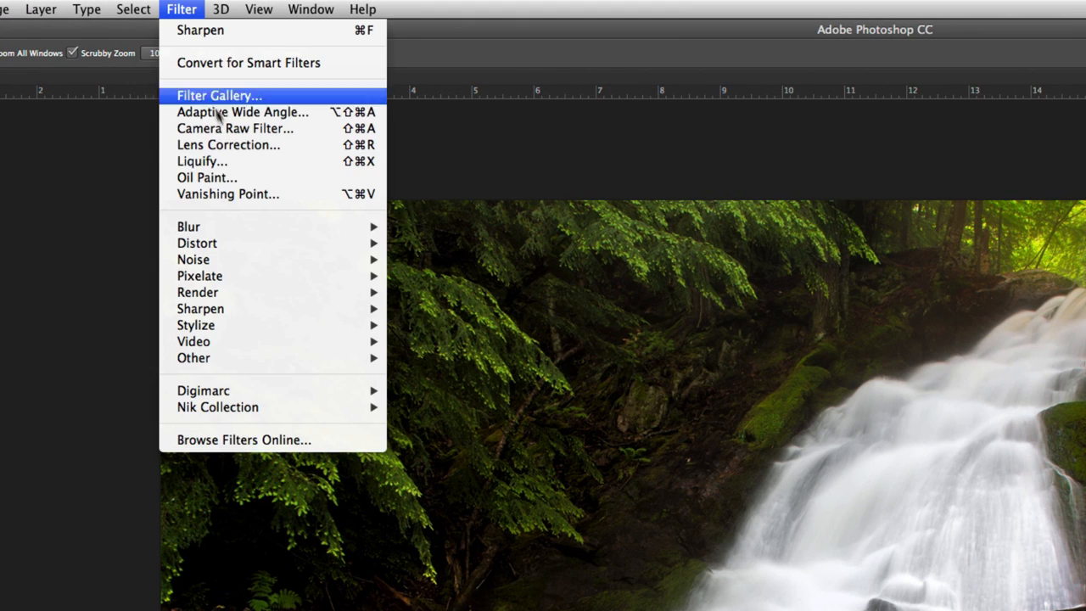
pyautogui.moveTo(200, 308)
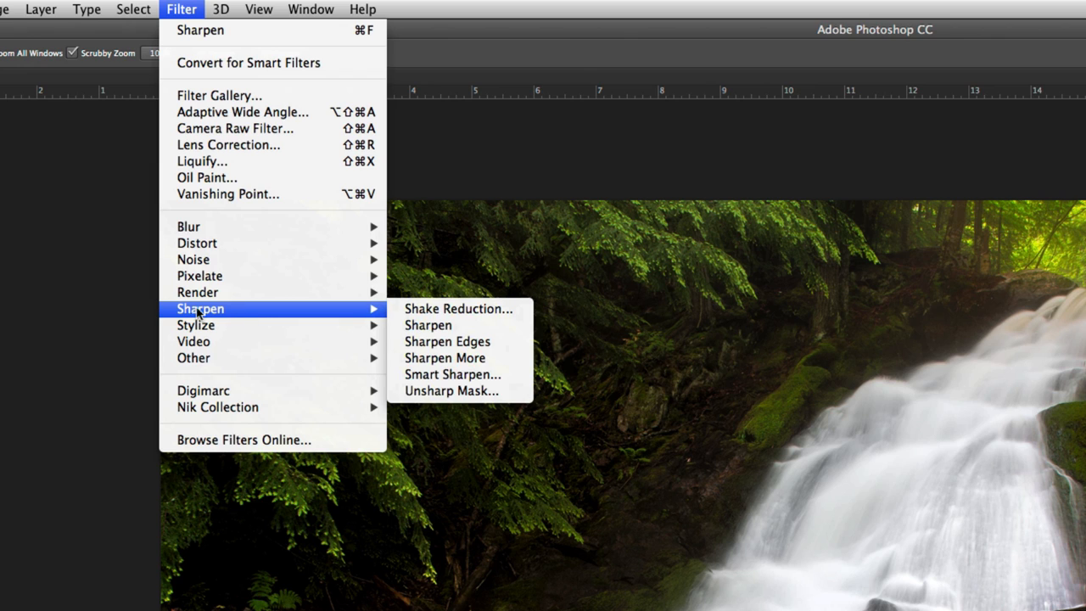
pyautogui.moveTo(428, 326)
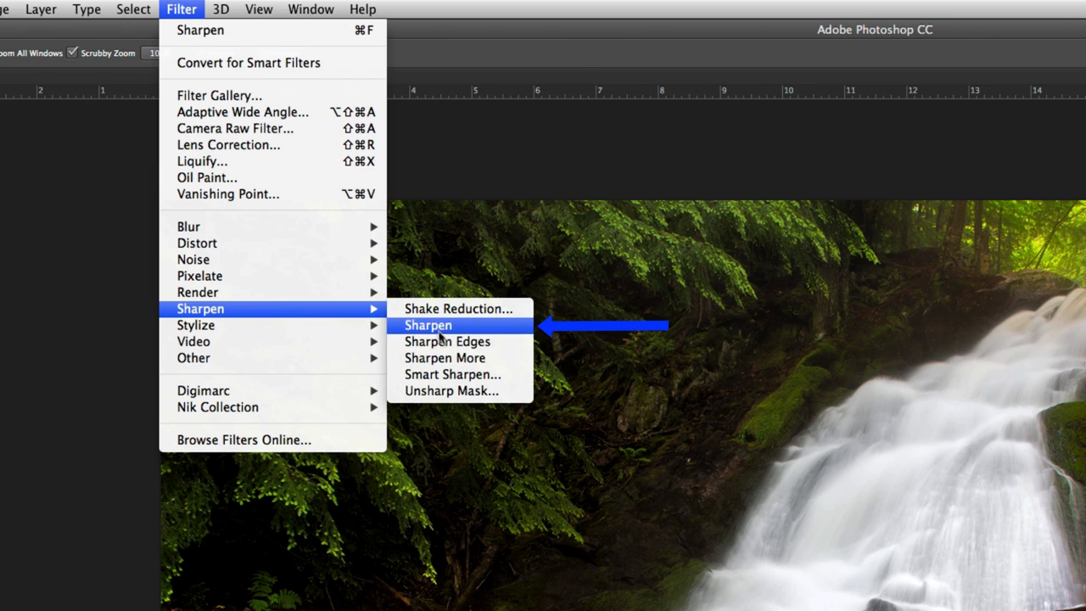